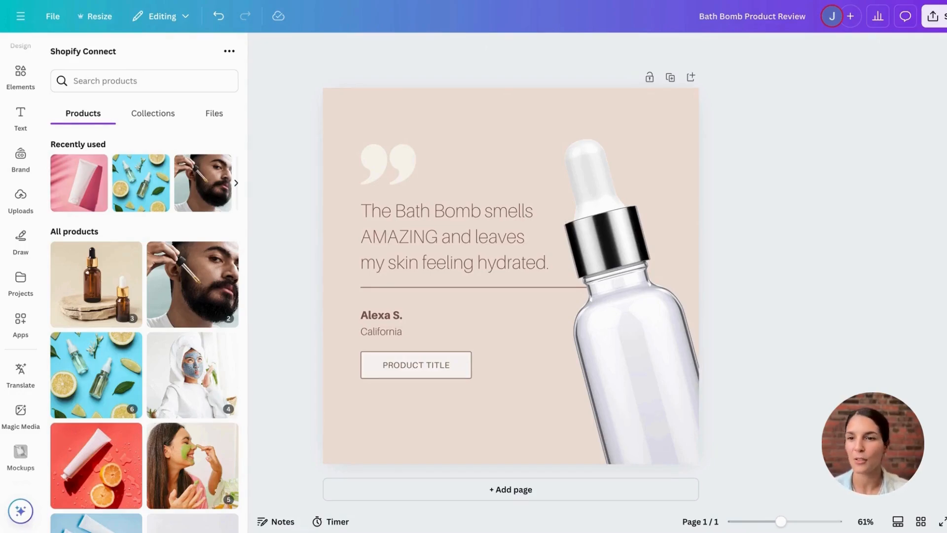
- Search the Shopify products for 'bath' and select the Scented Bath Bomb result
click(153, 113)
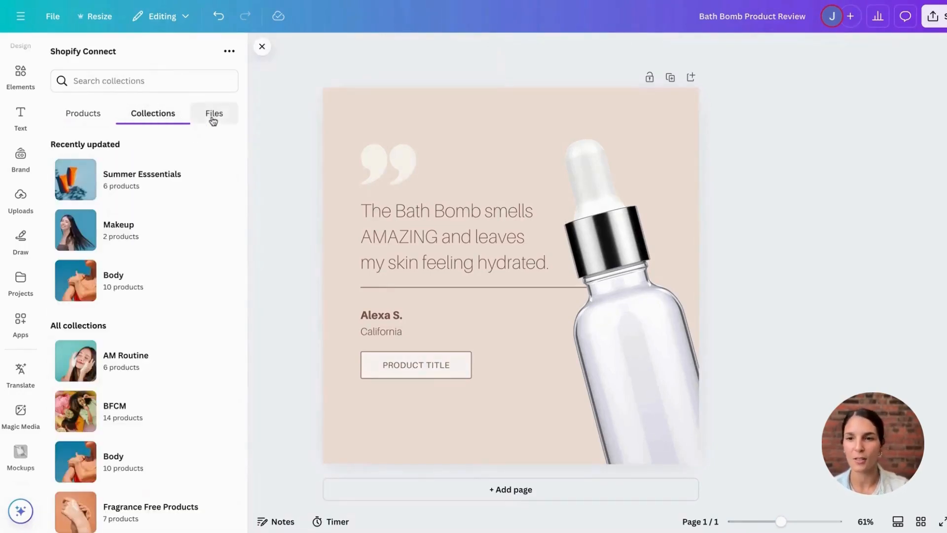
click(82, 113)
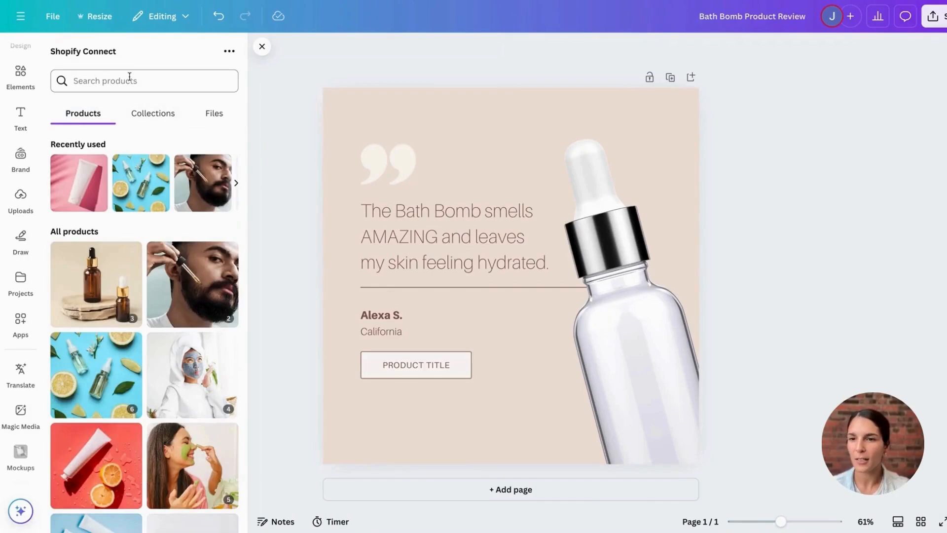
text(bath)
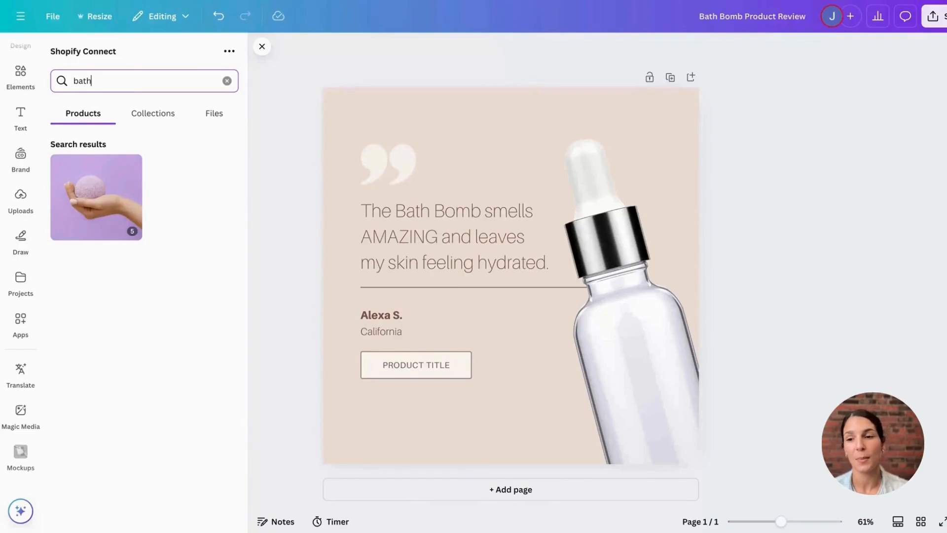
mouse_move(117, 141)
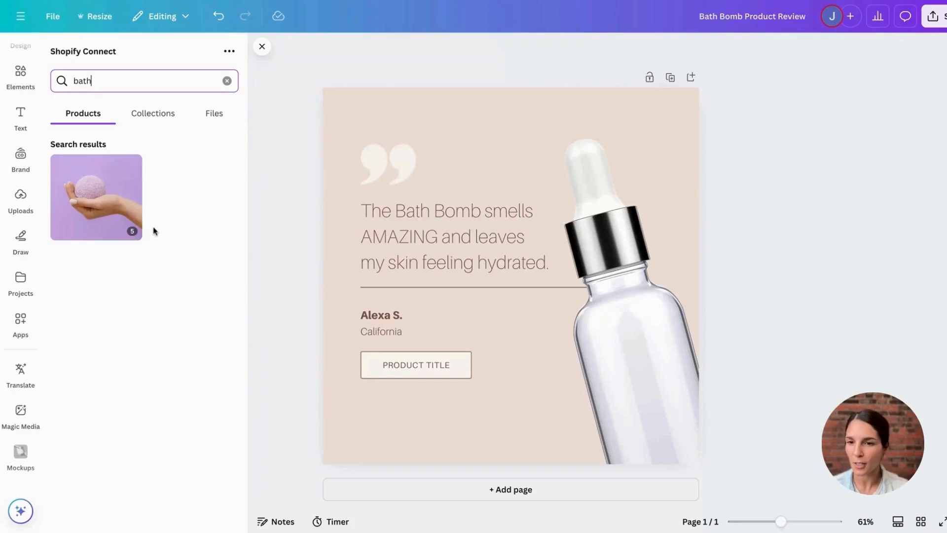
mouse_move(132, 251)
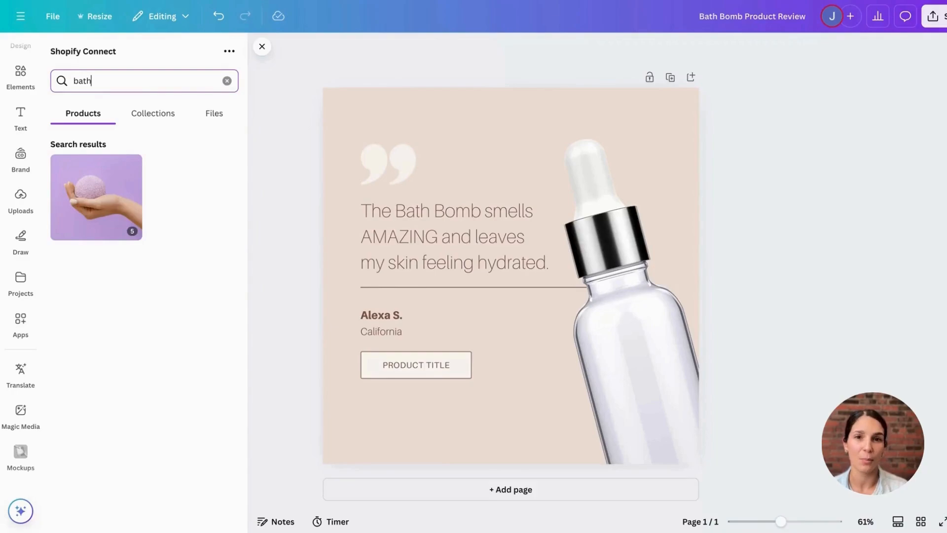
click(95, 197)
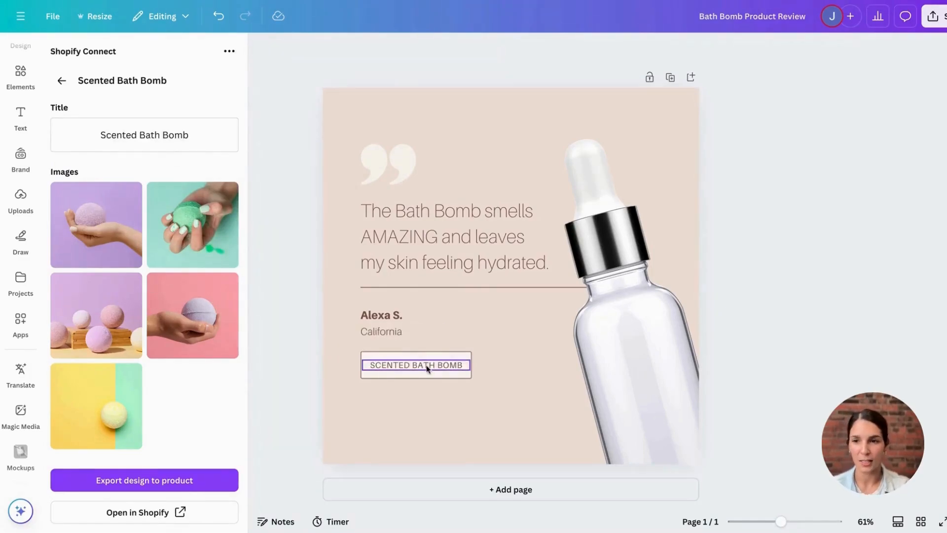
- Insert the purple bath bomb photo from the Shopify product into the post
click(95, 224)
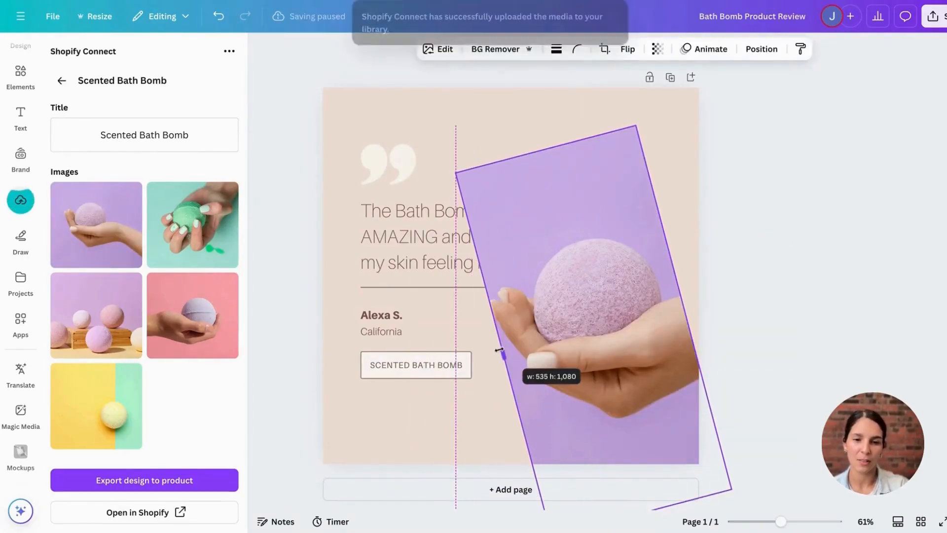
- Place the bath bomb photo over the serum bottle and remove its purple background
drag(501, 356, 727, 284)
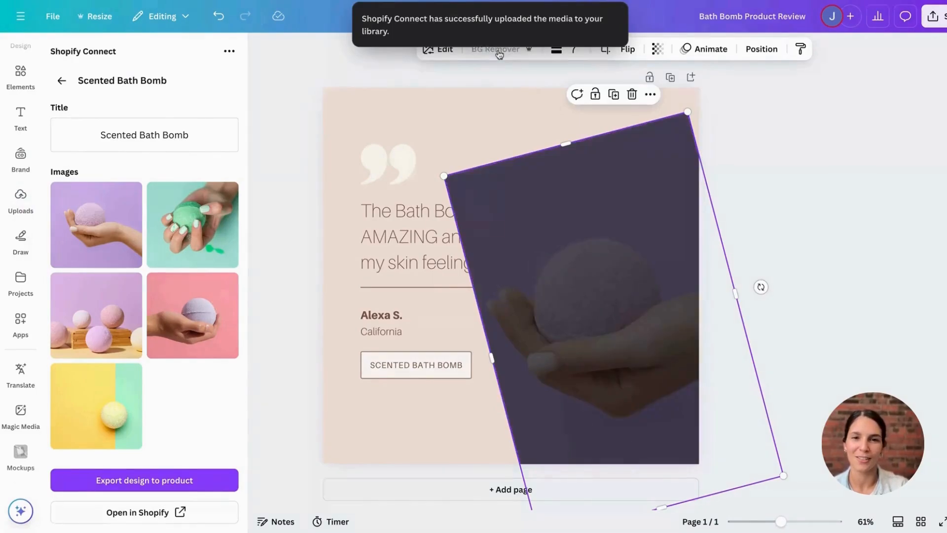
click(494, 49)
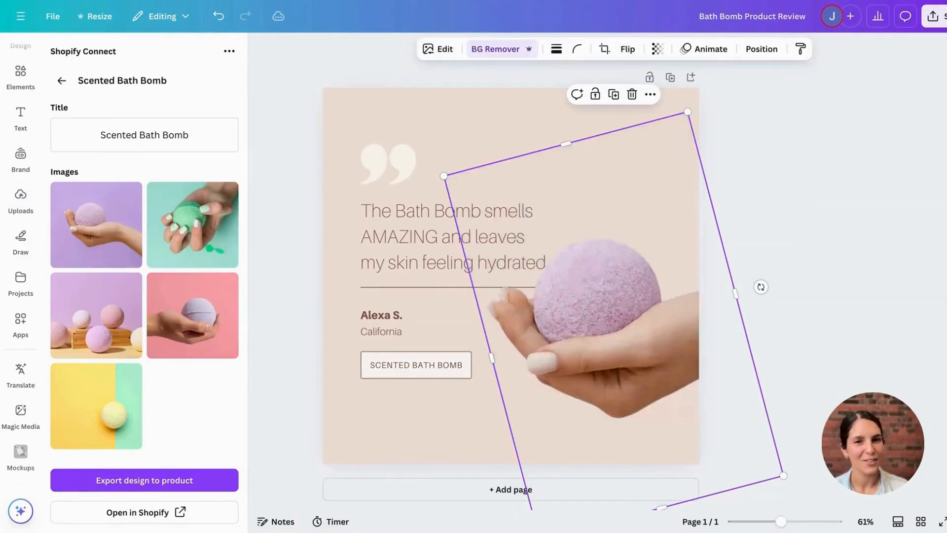
click(501, 69)
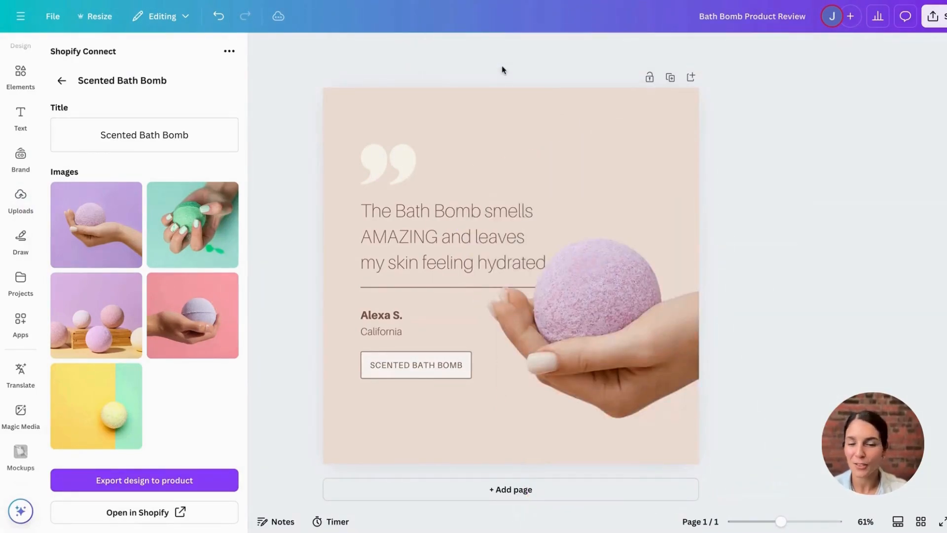